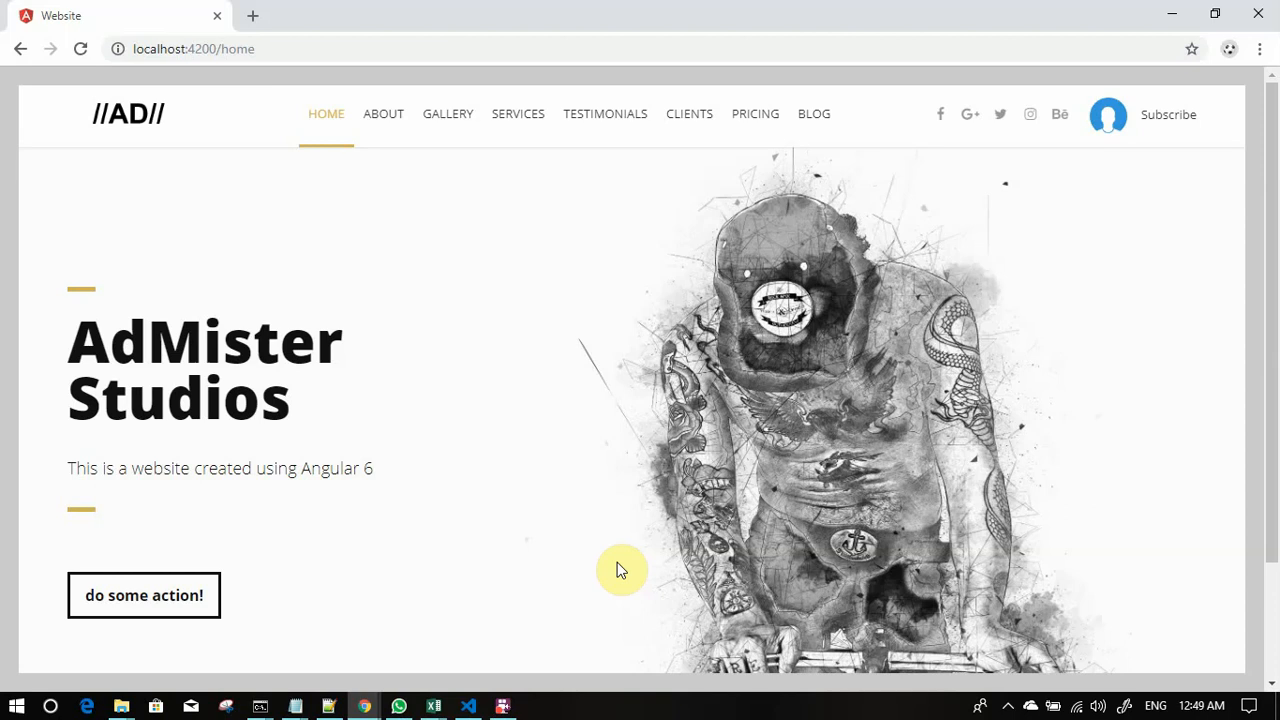
- Browse the About, Home, Gallery and Services sections, ending on Testimonials
left_click(388, 114)
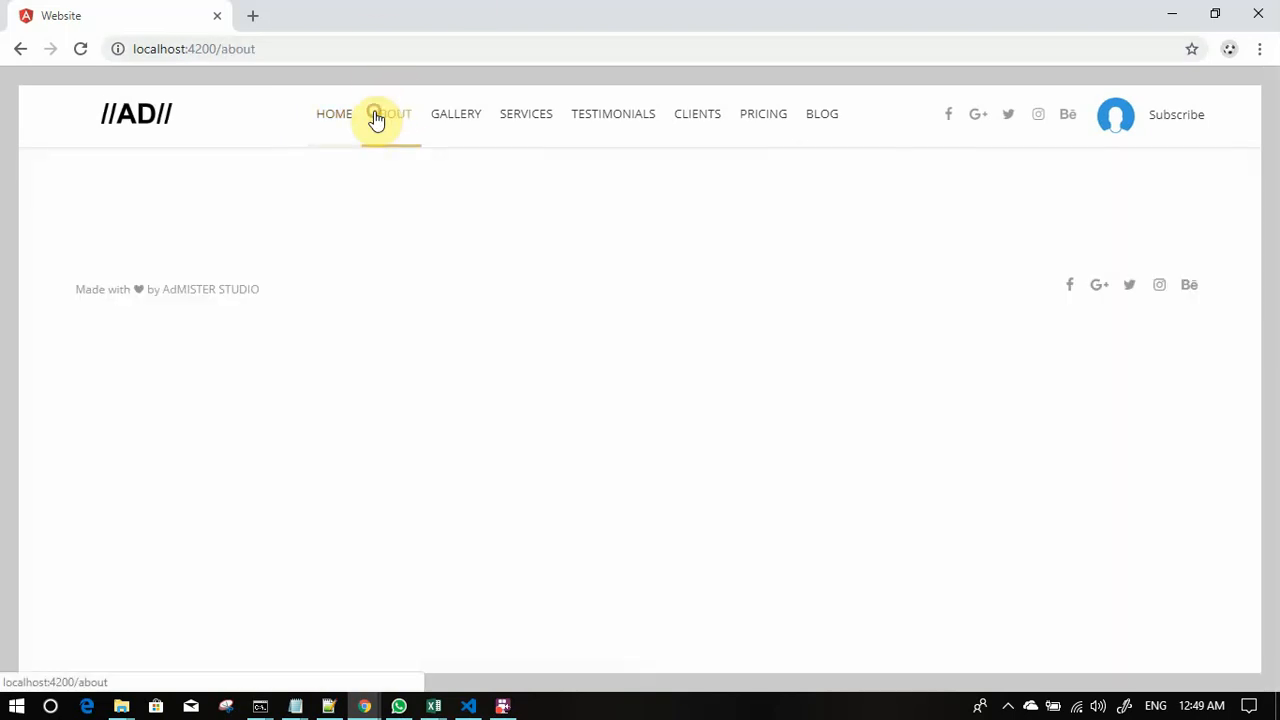
left_click(326, 114)
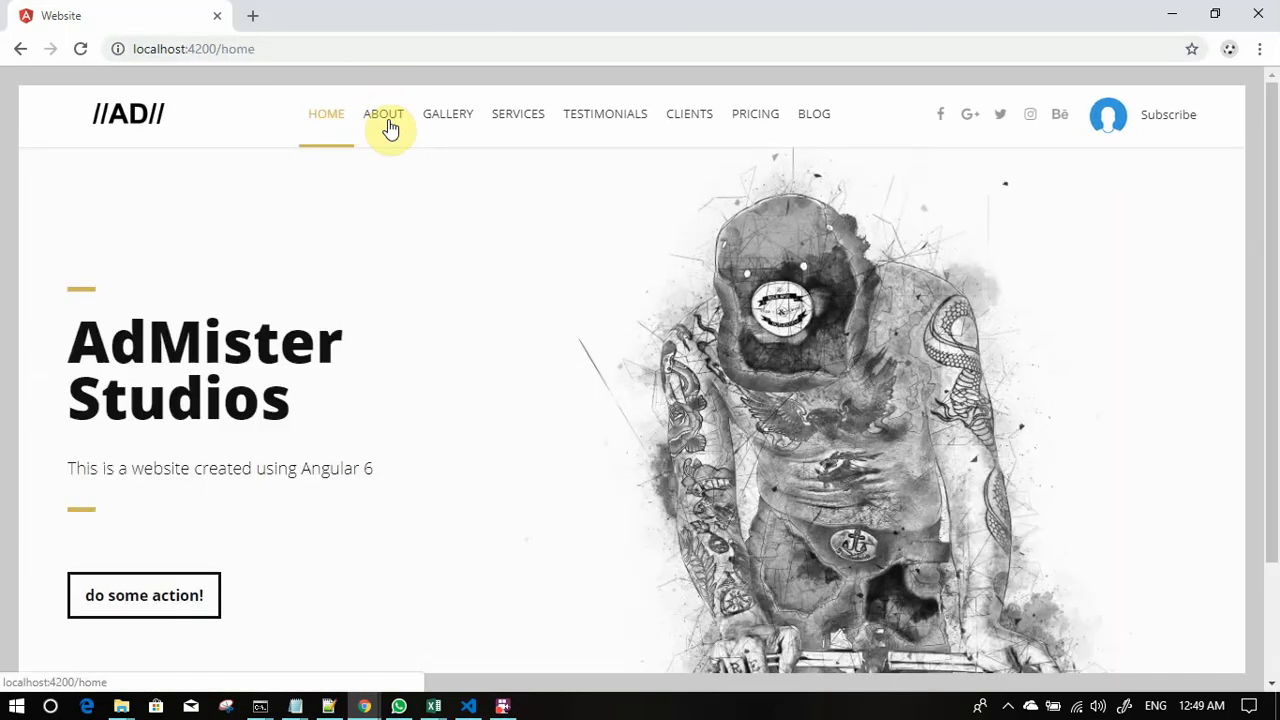
left_click(455, 113)
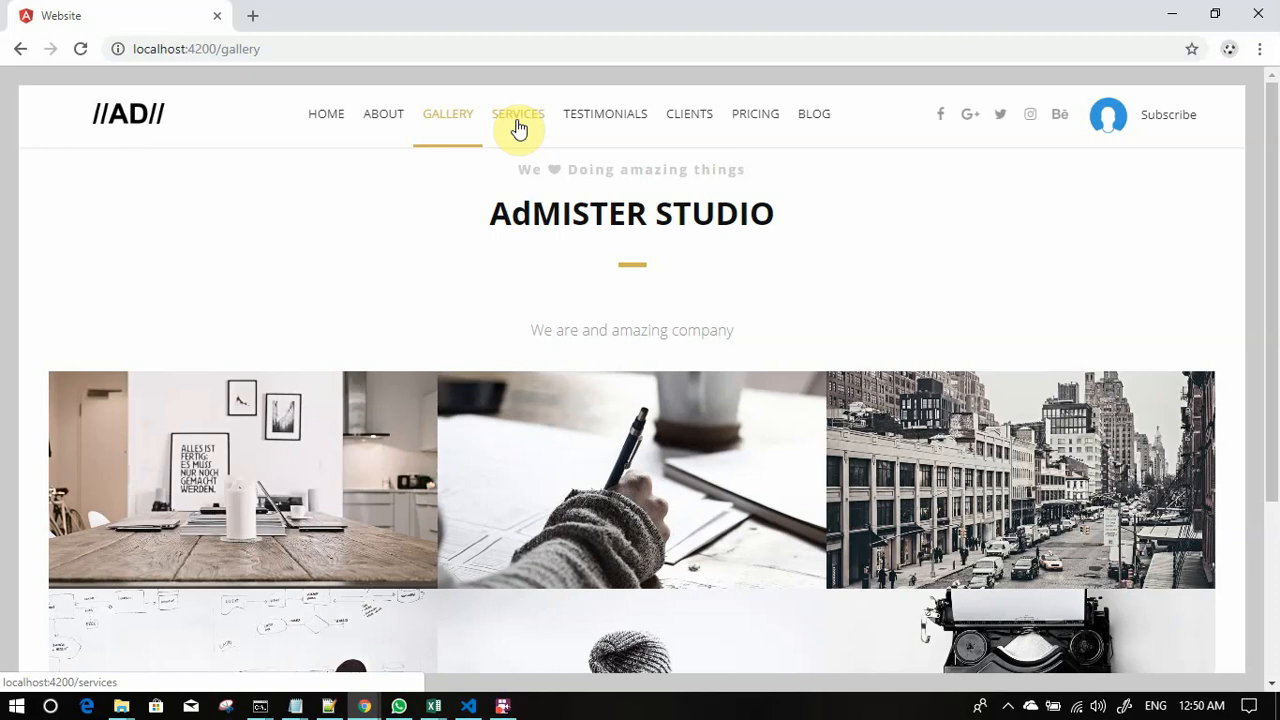
mouse_move(505, 123)
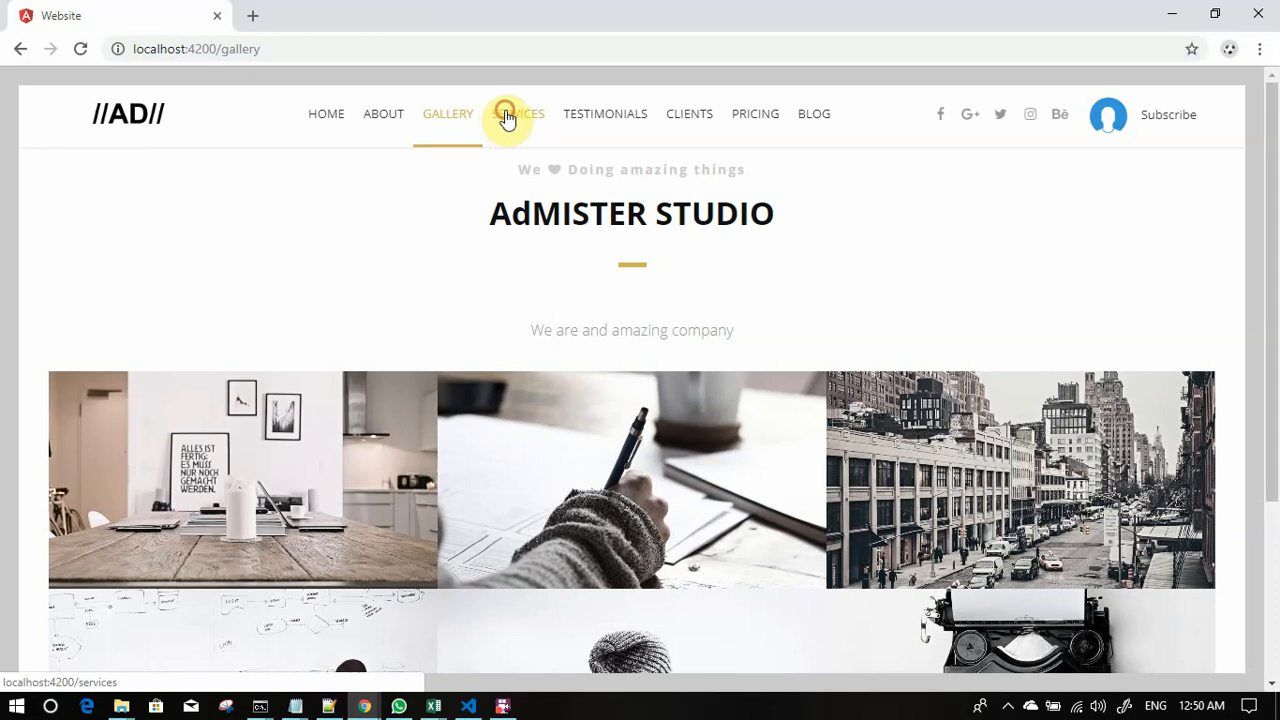
left_click(612, 113)
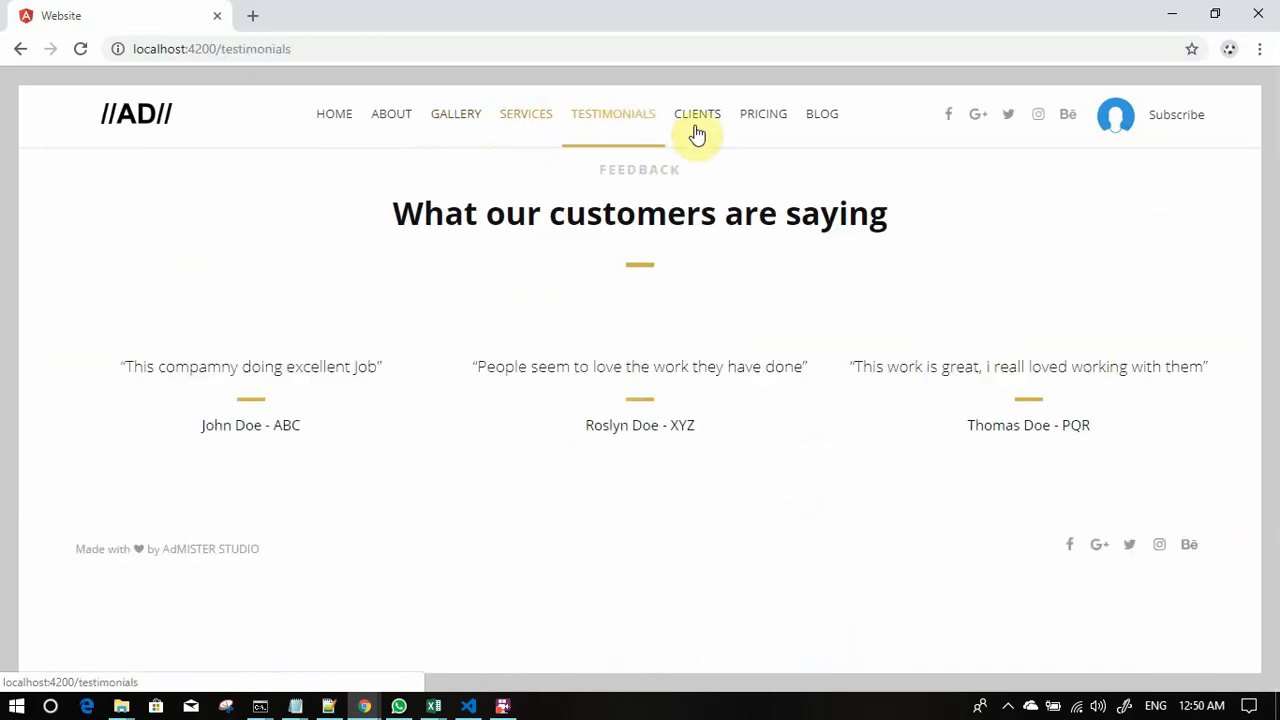
- Log in with the password to reach the blog's three articles
left_click(821, 113)
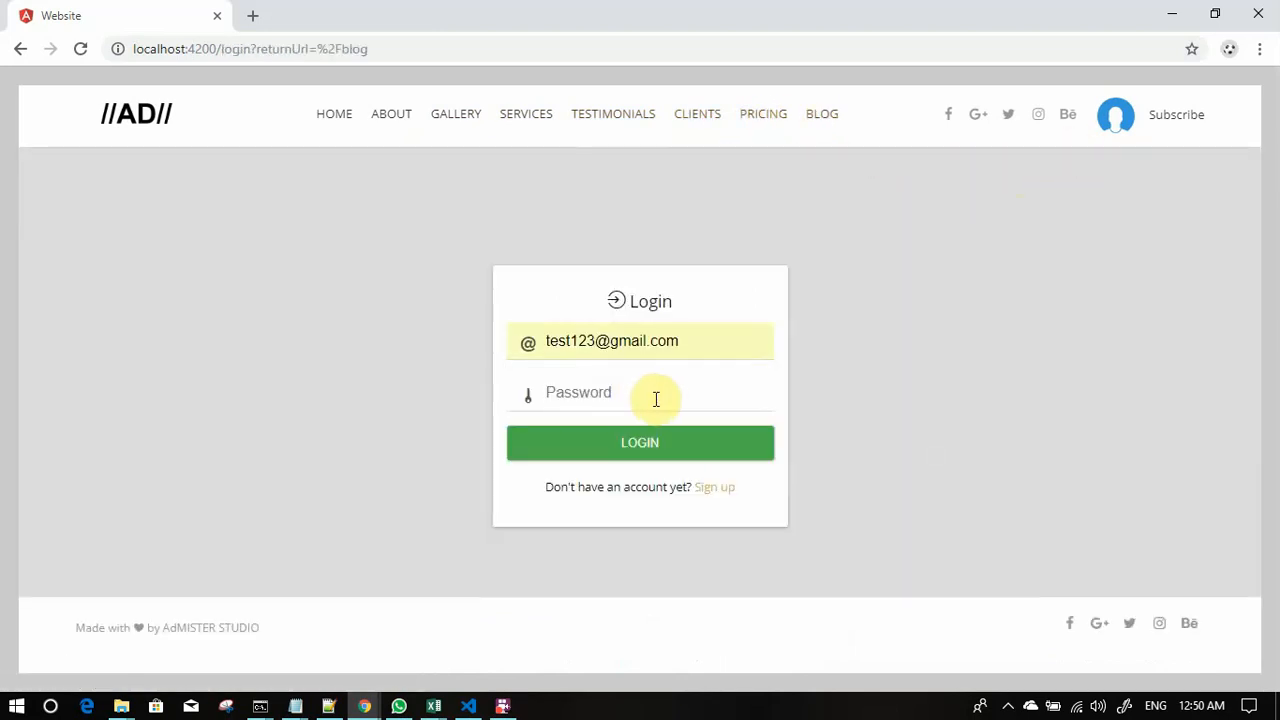
type("password")
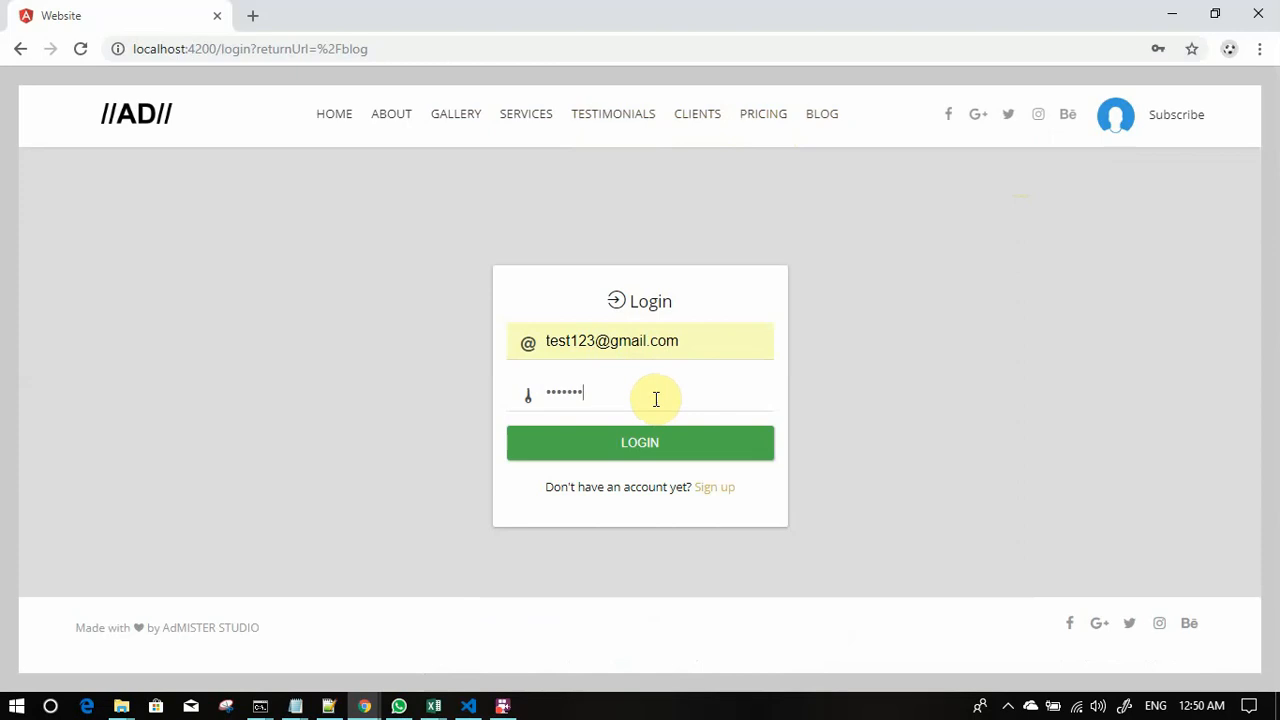
left_click(639, 442)
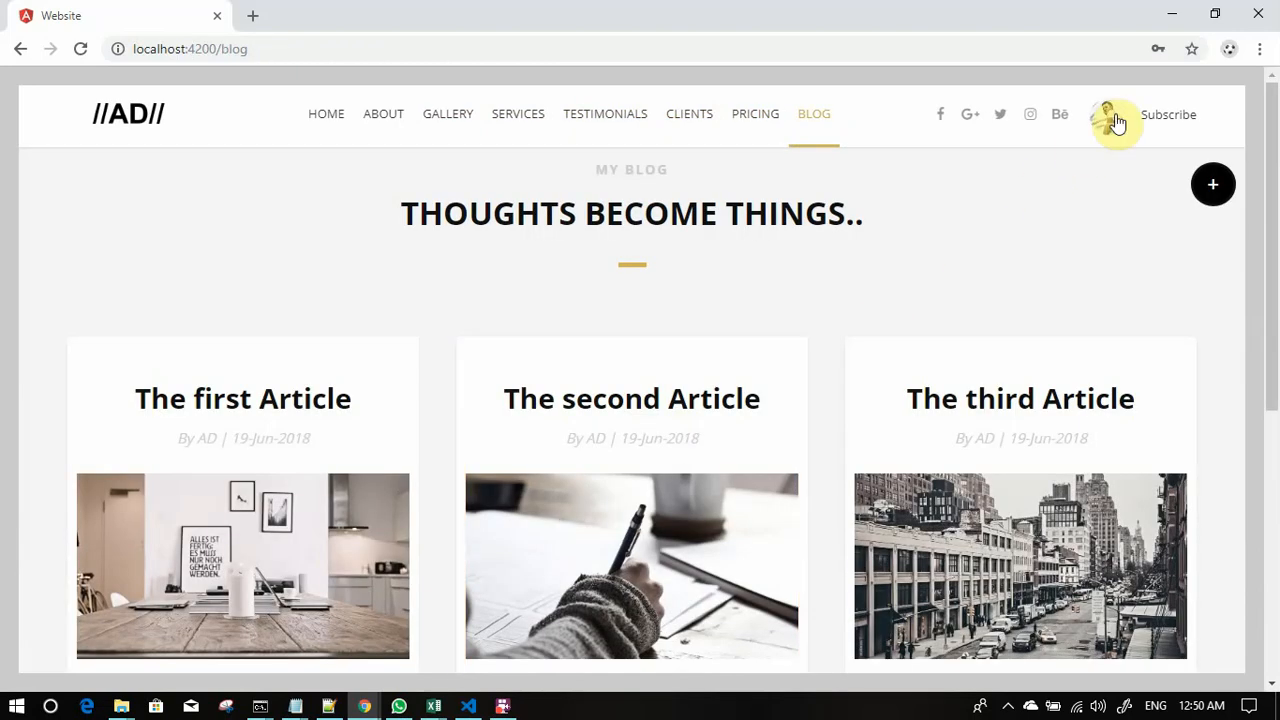
- Open the user profile from the avatar and show its edit form
left_click(1107, 114)
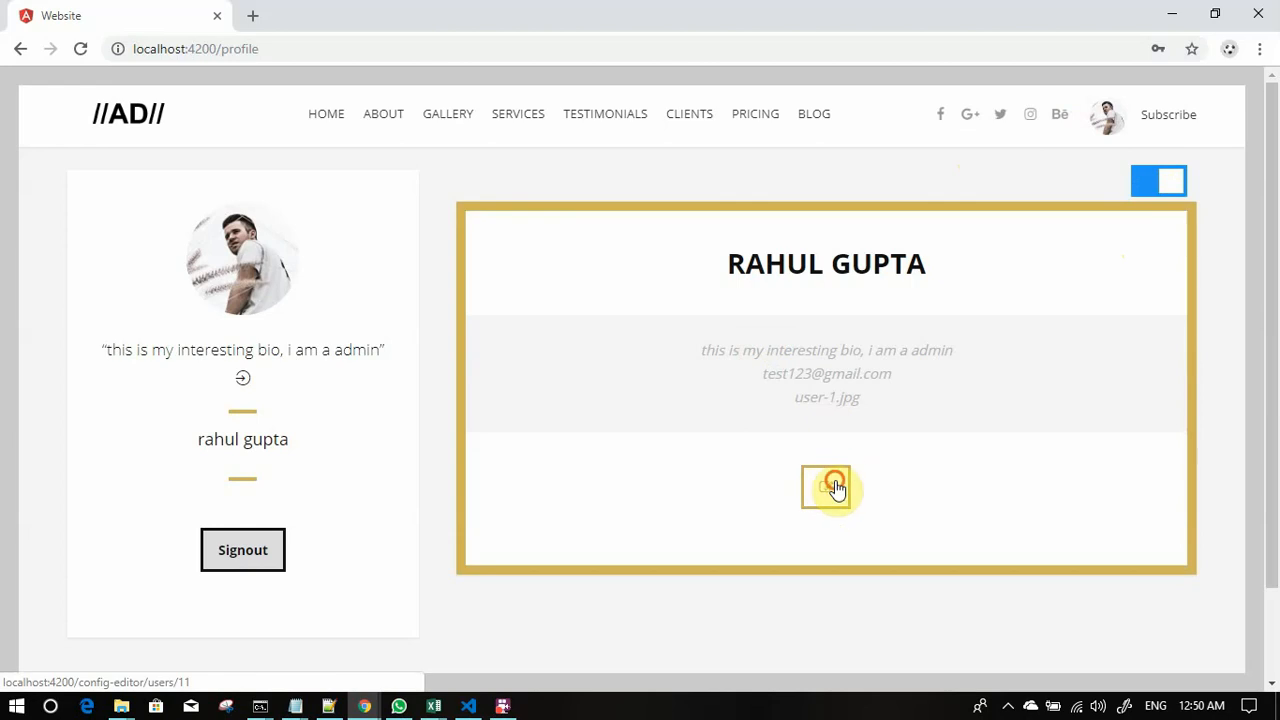
left_click(827, 487)
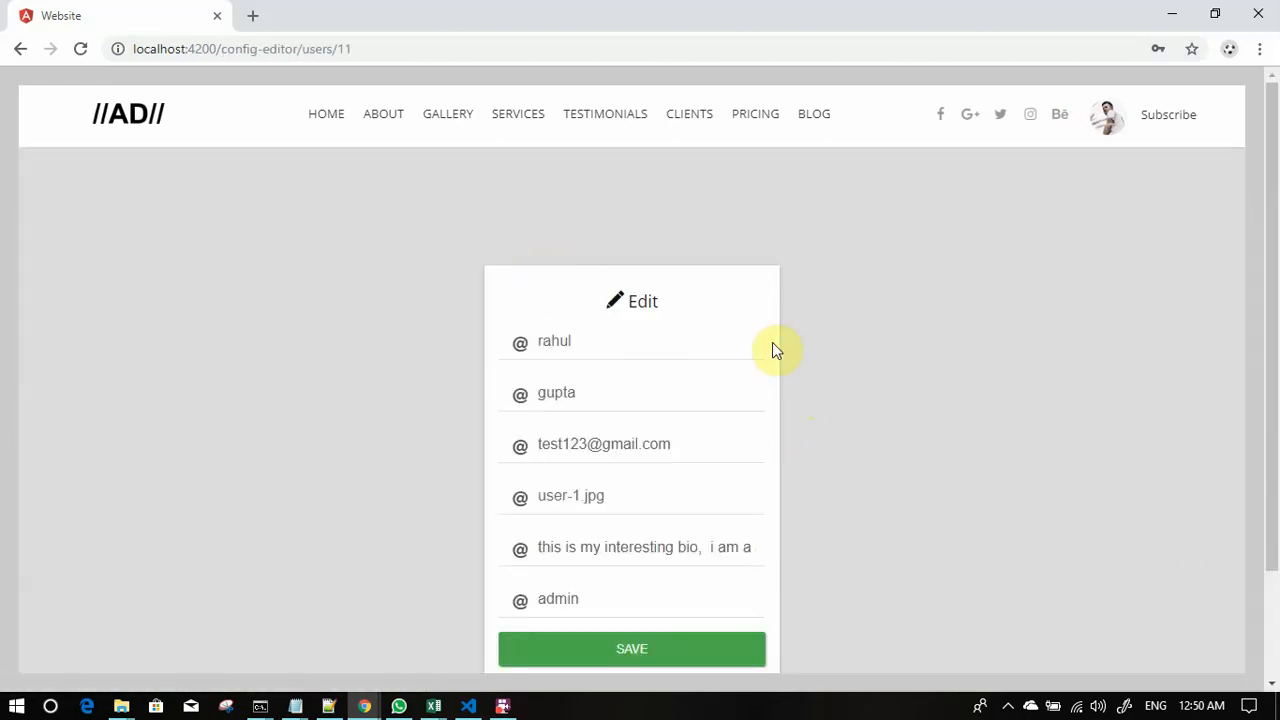
mouse_move(778, 454)
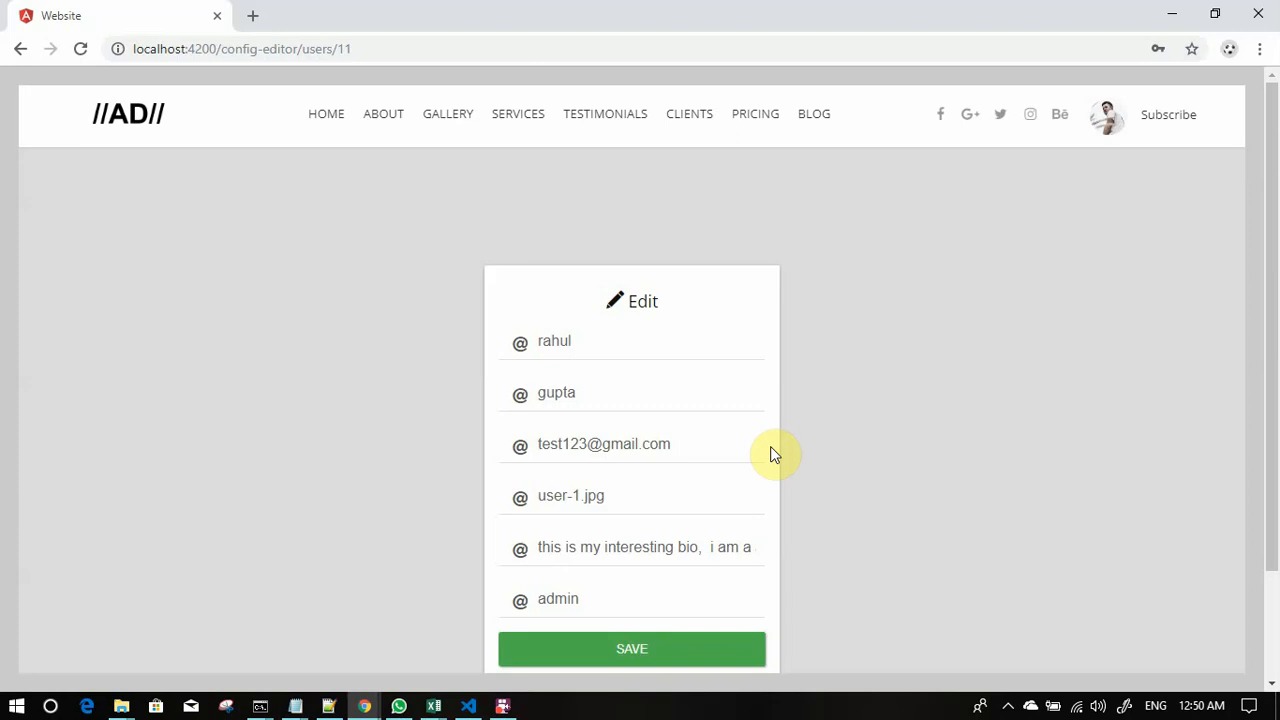
mouse_move(525, 283)
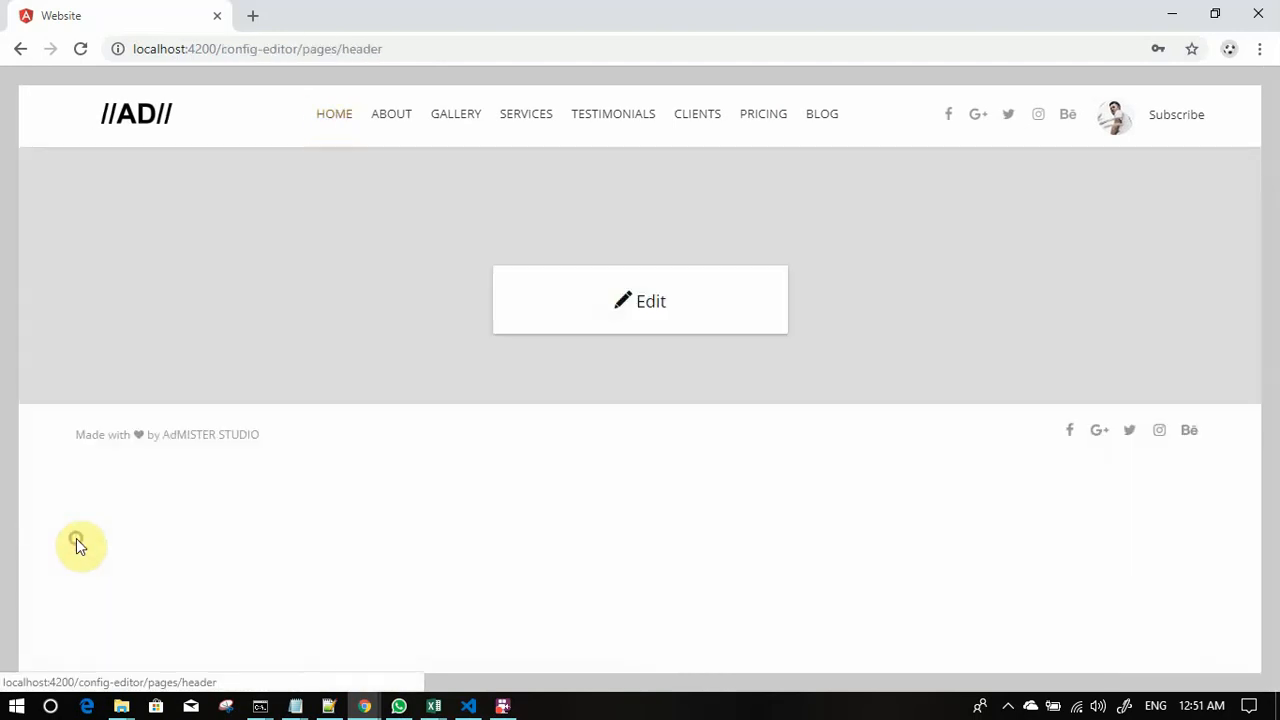
- Switch on About page edit mode, view the introduction's edit form, then go to Services
left_click(639, 300)
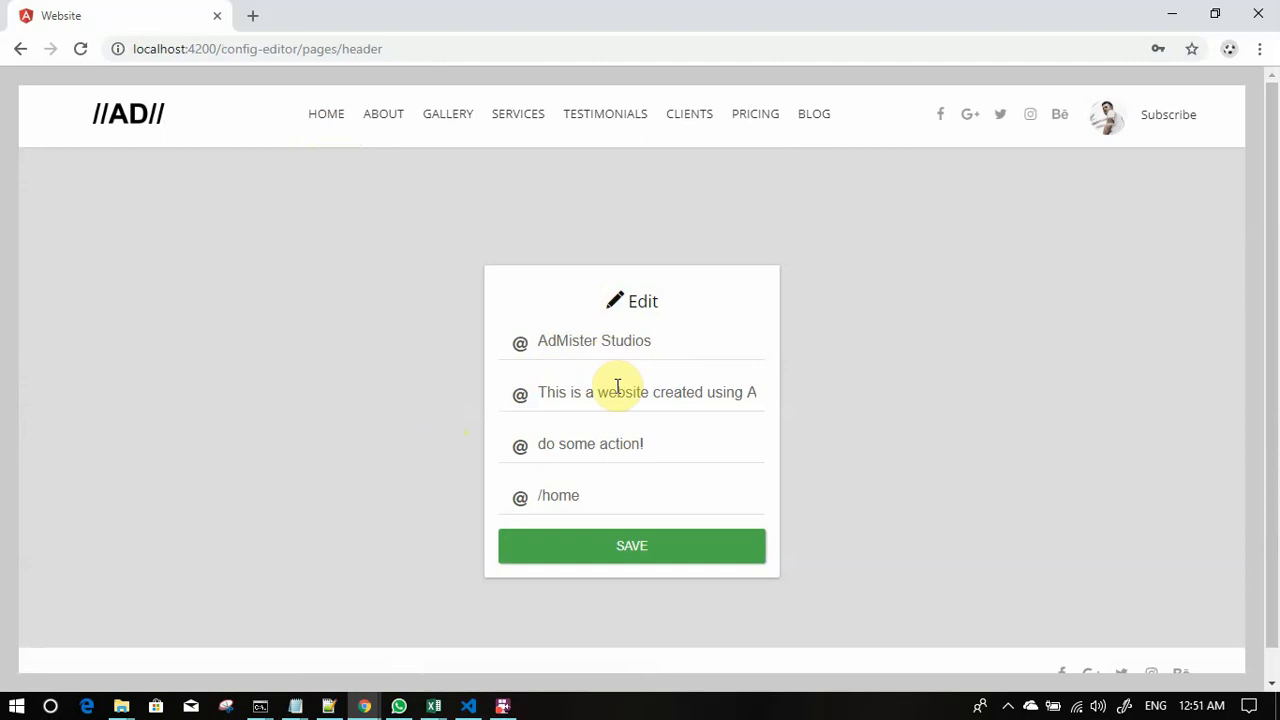
left_click(390, 113)
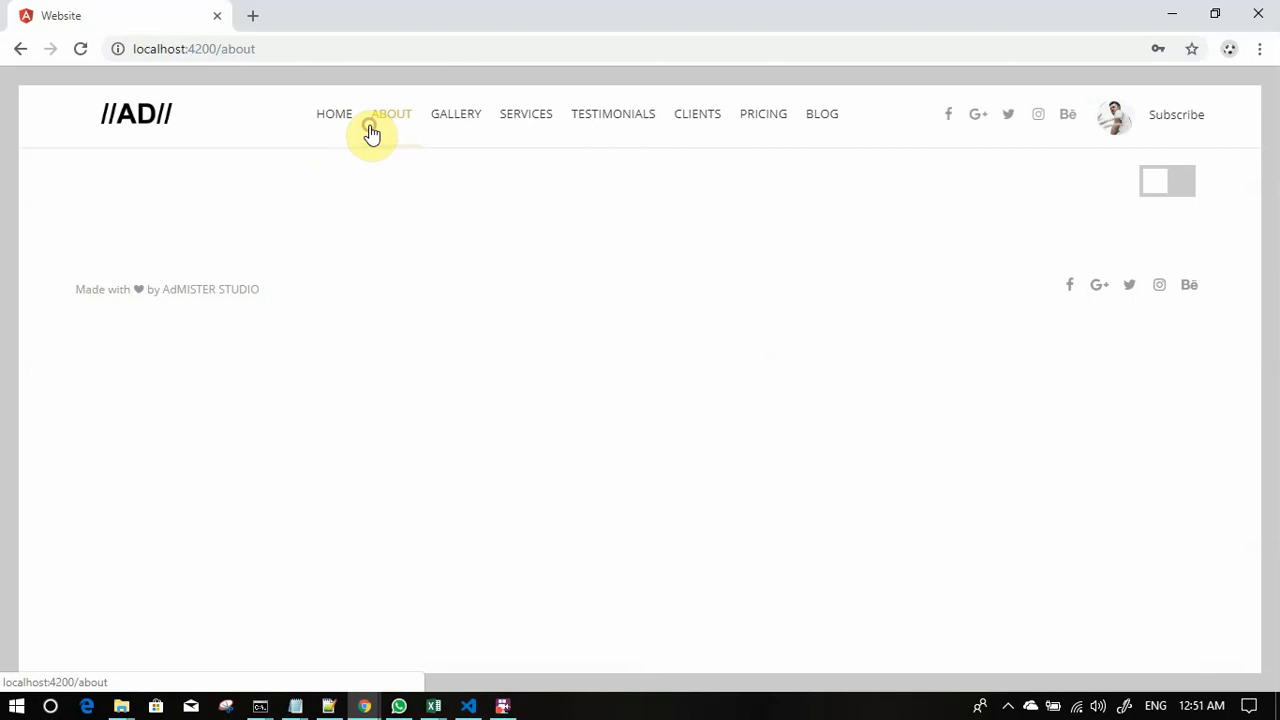
left_click(390, 114)
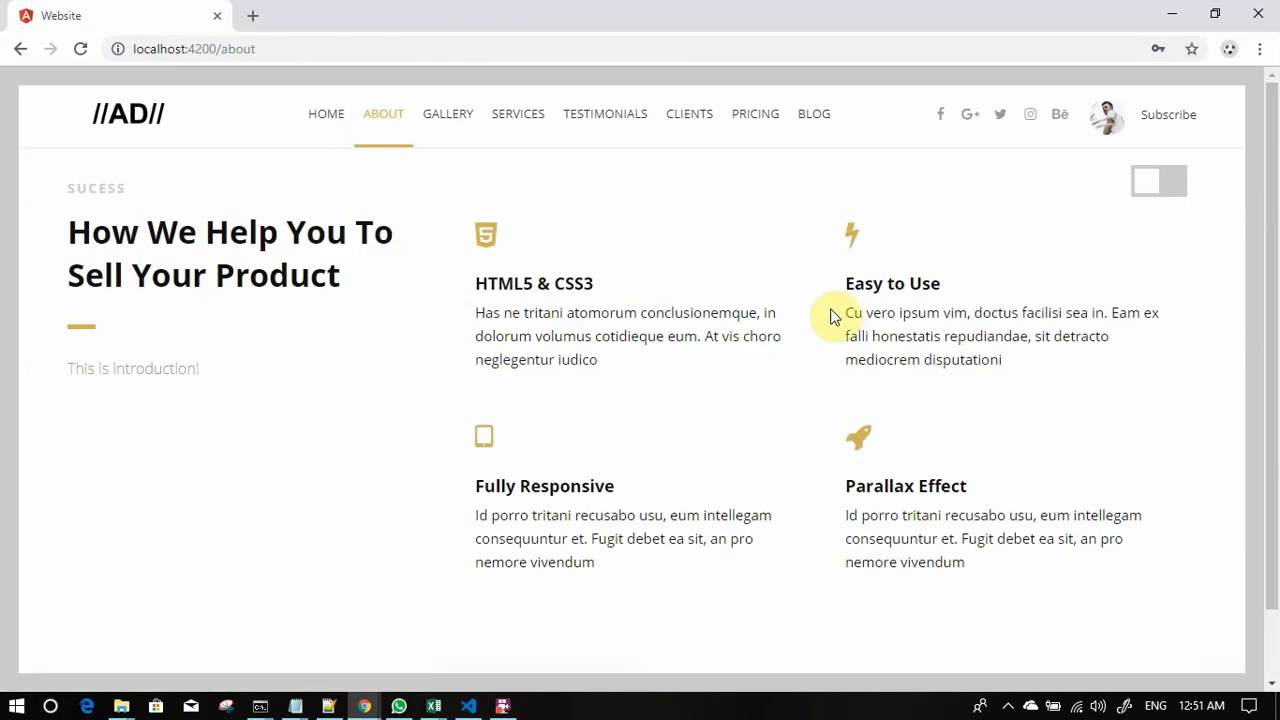
left_click(1158, 181)
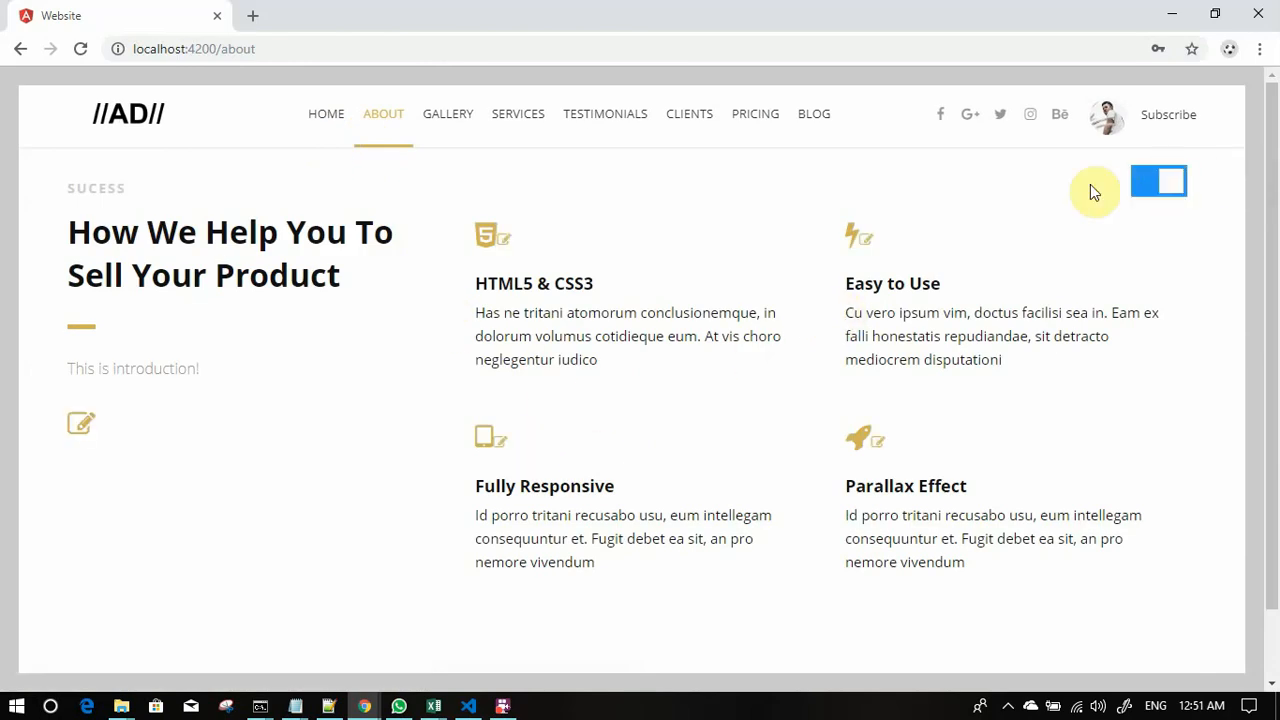
mouse_move(82, 424)
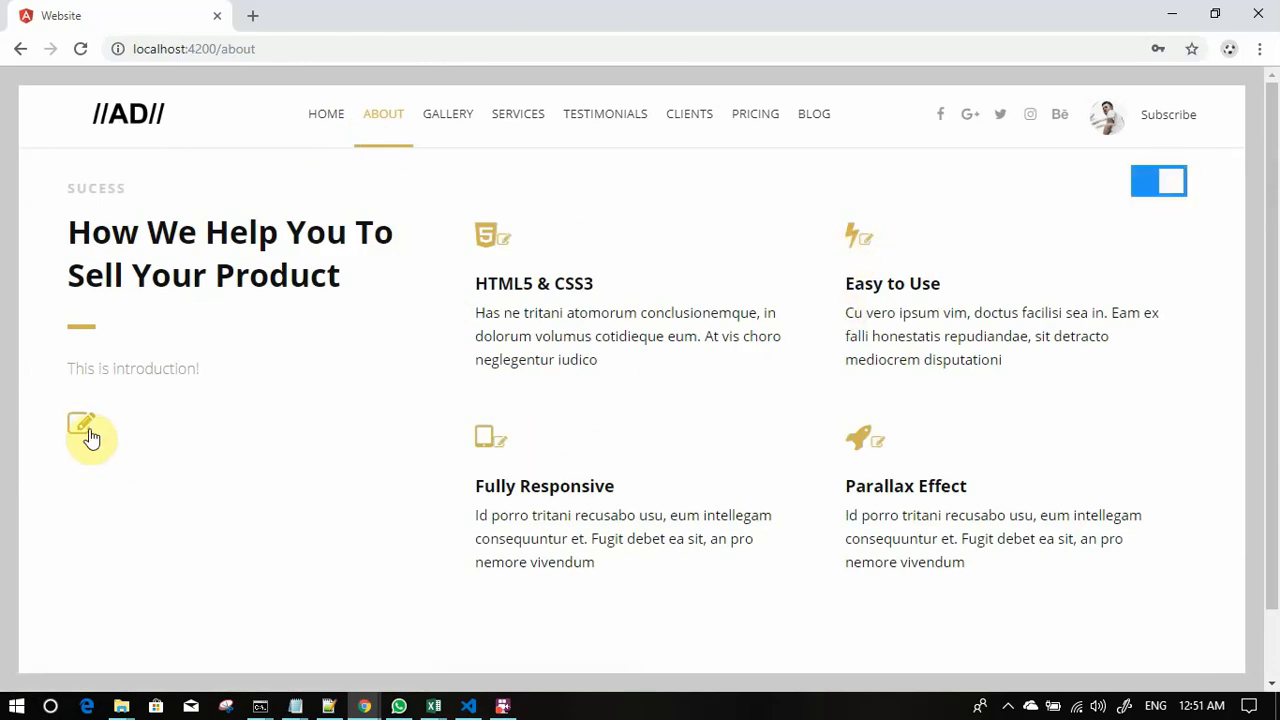
left_click(83, 424)
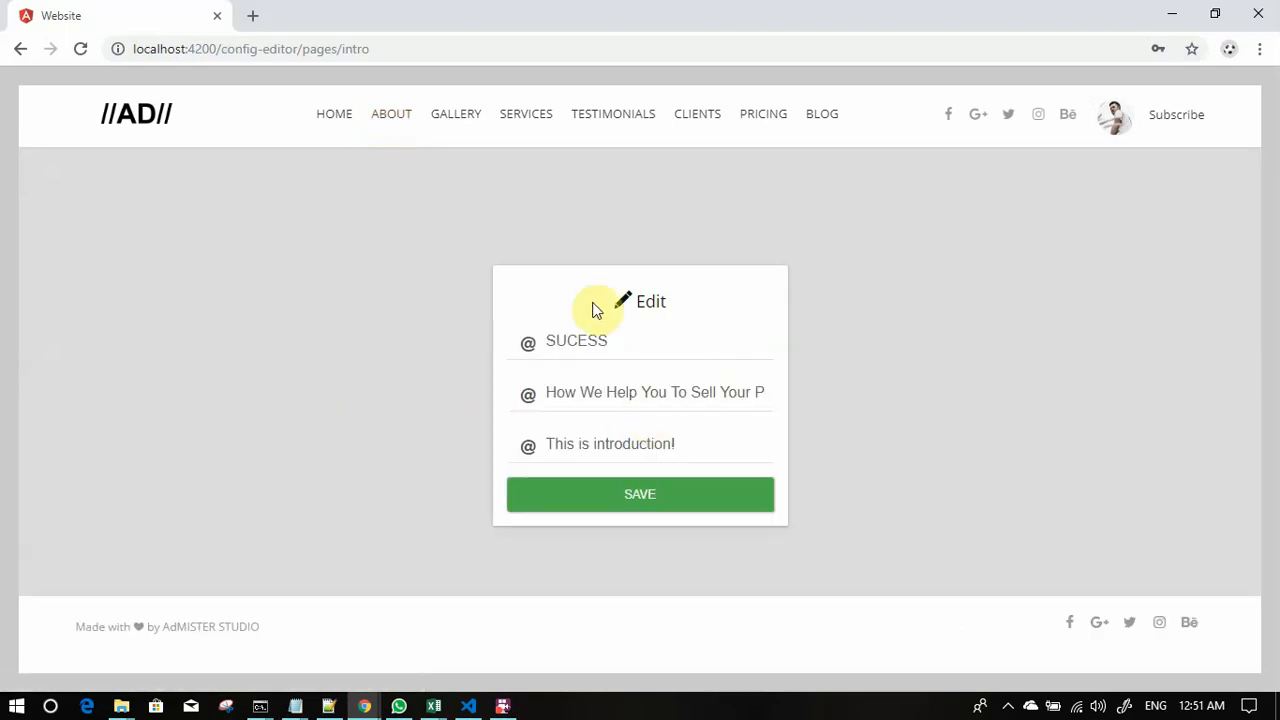
left_click(517, 113)
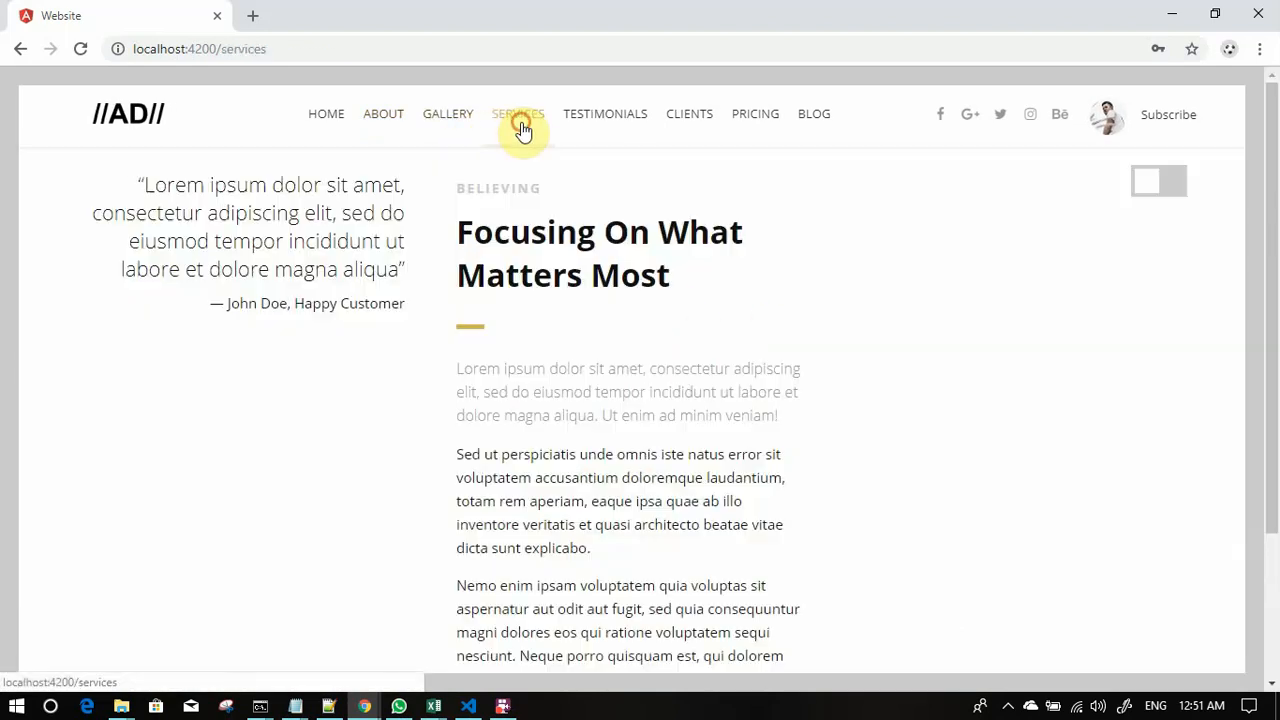
- On Testimonials, open the subscribe popup, click the Email field, close it, then open Clients
left_click(605, 113)
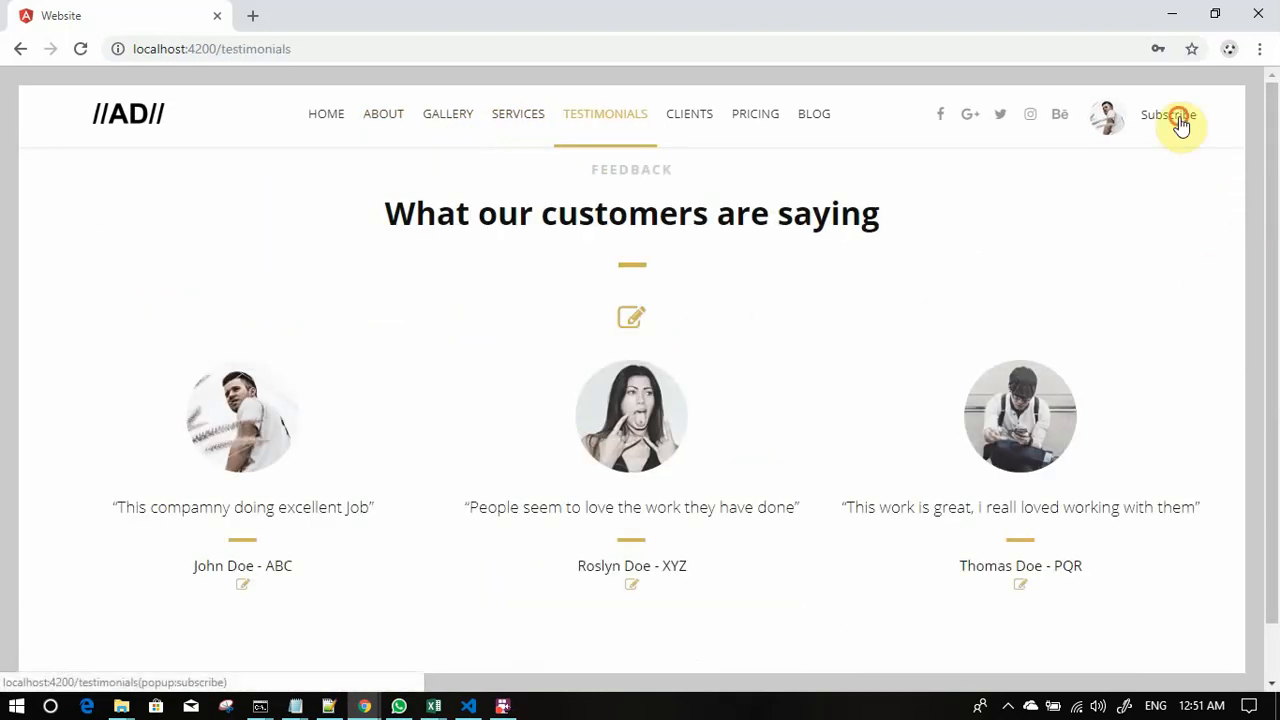
left_click(1168, 114)
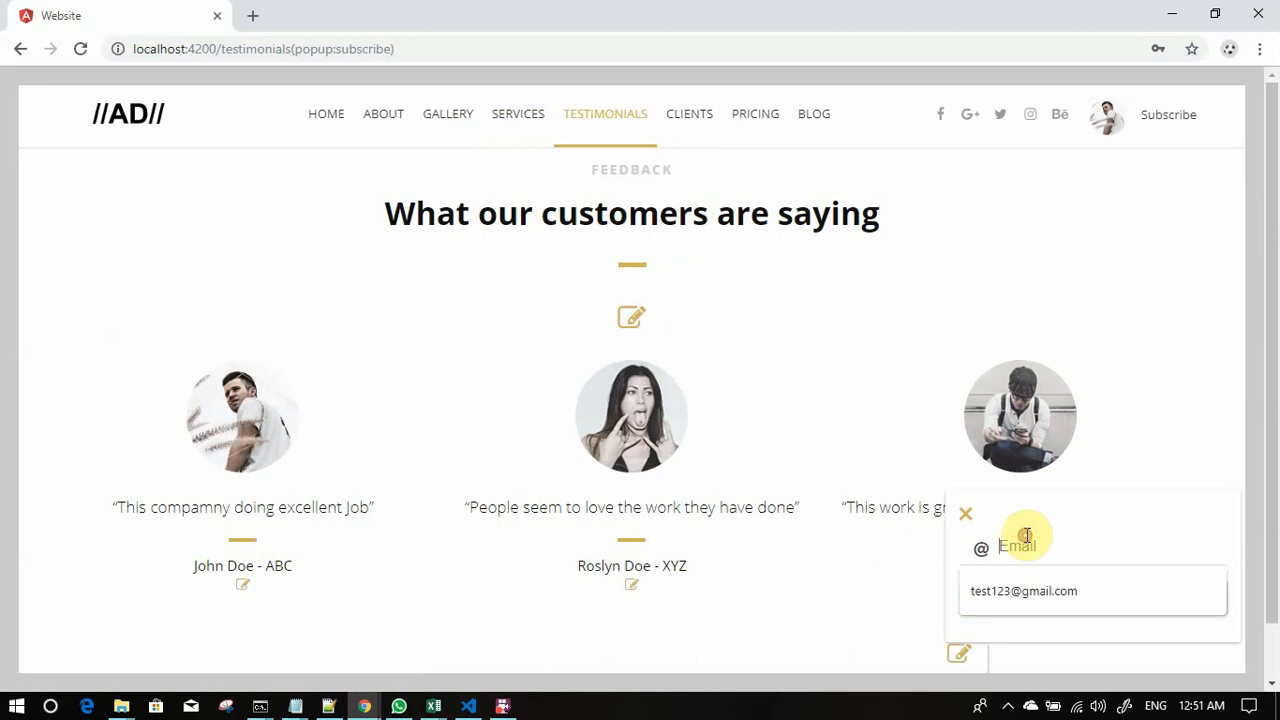
left_click(1093, 590)
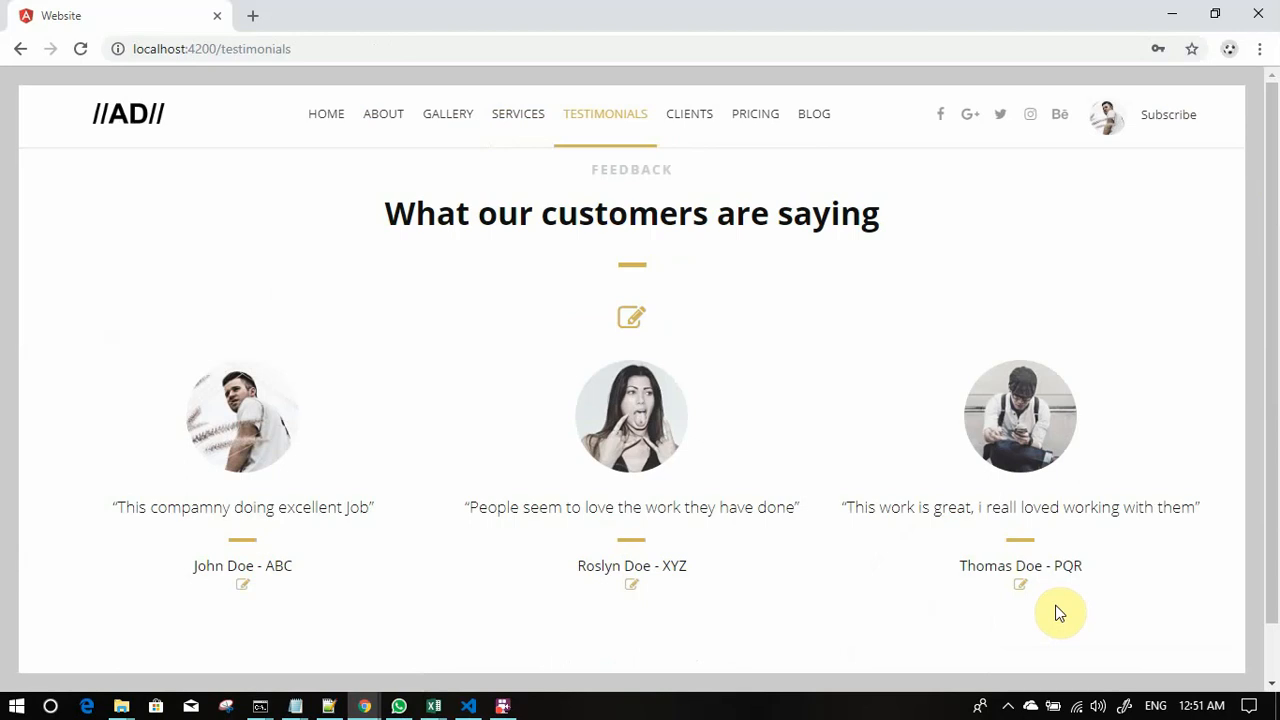
mouse_move(700, 108)
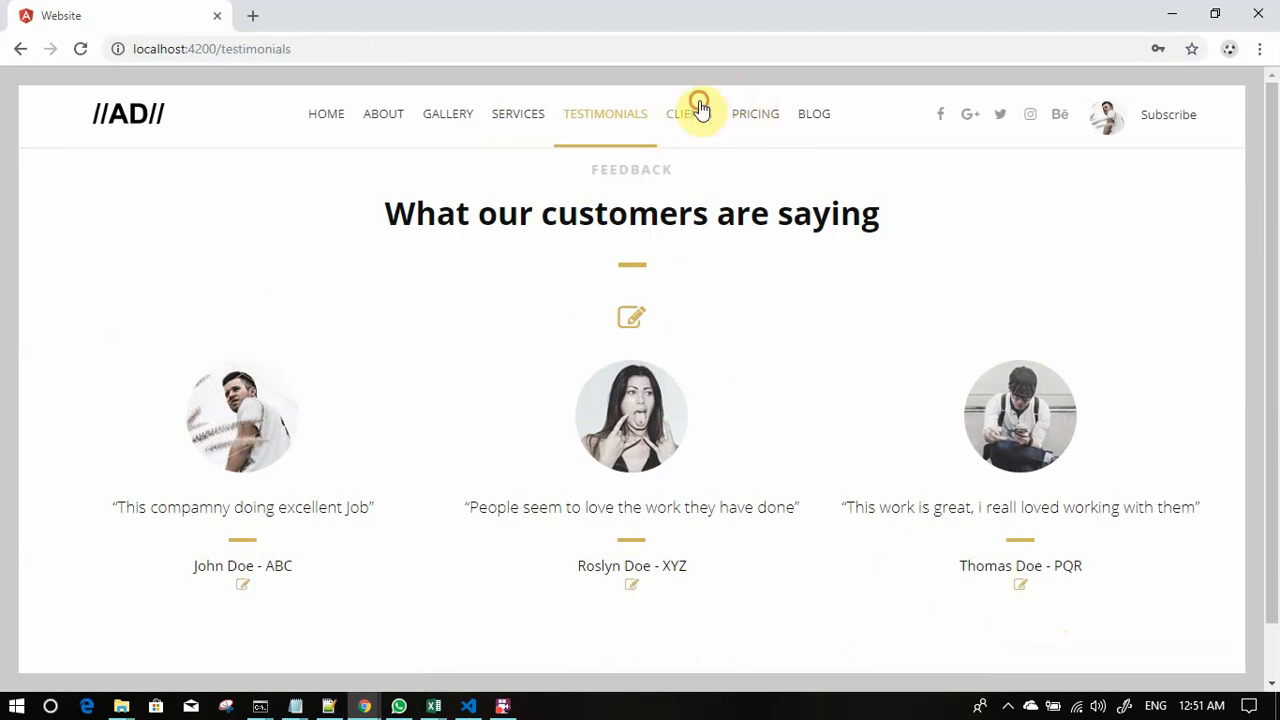
left_click(689, 113)
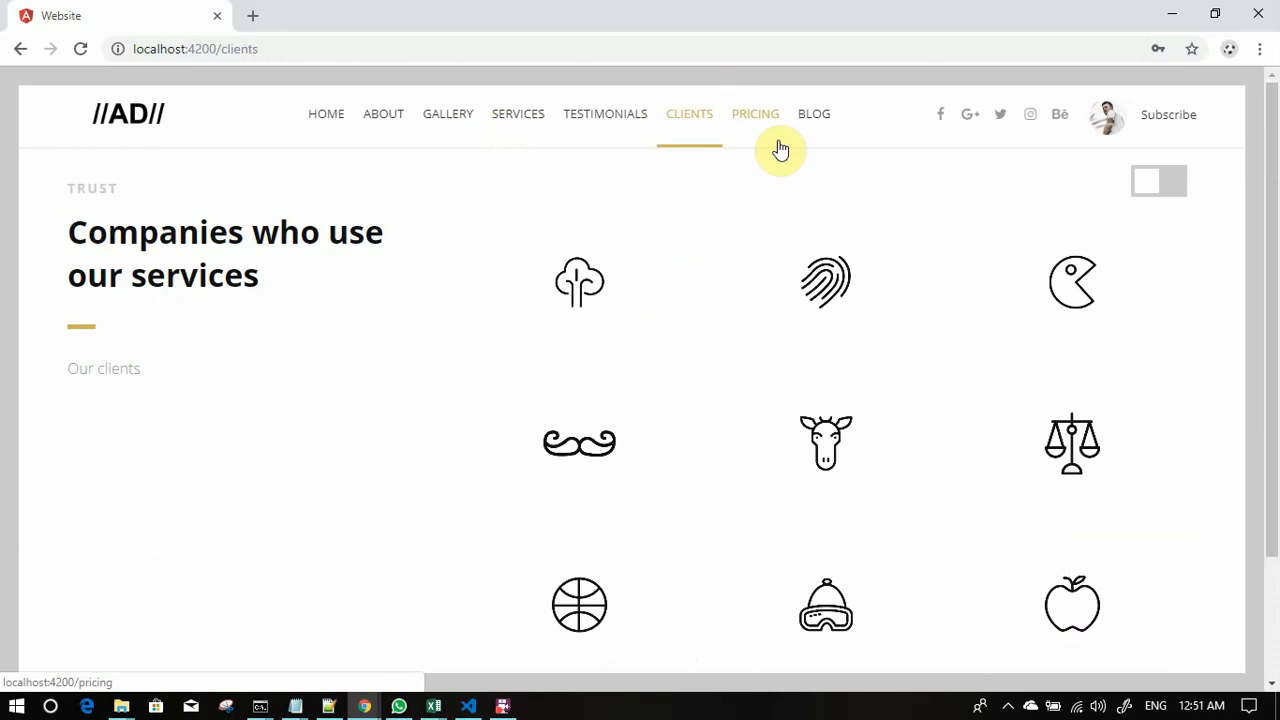
- View the three pricing packages, then return to the blog articles
left_click(755, 113)
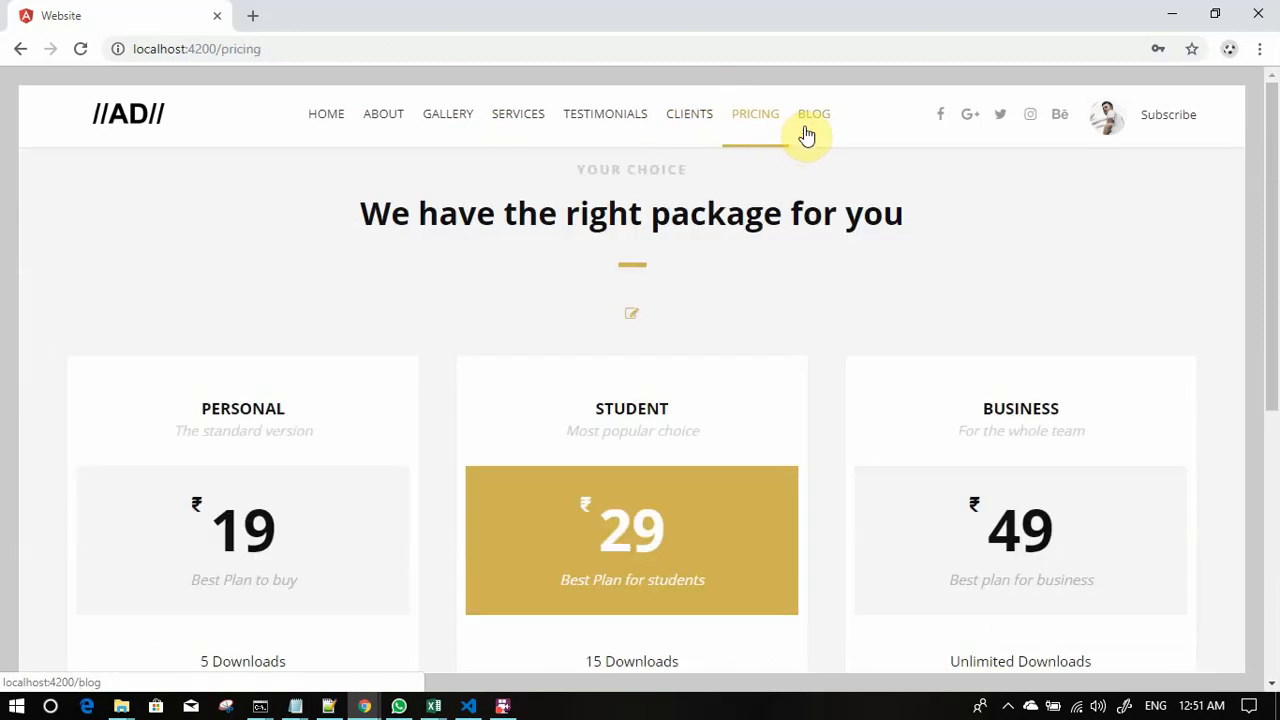
left_click(813, 113)
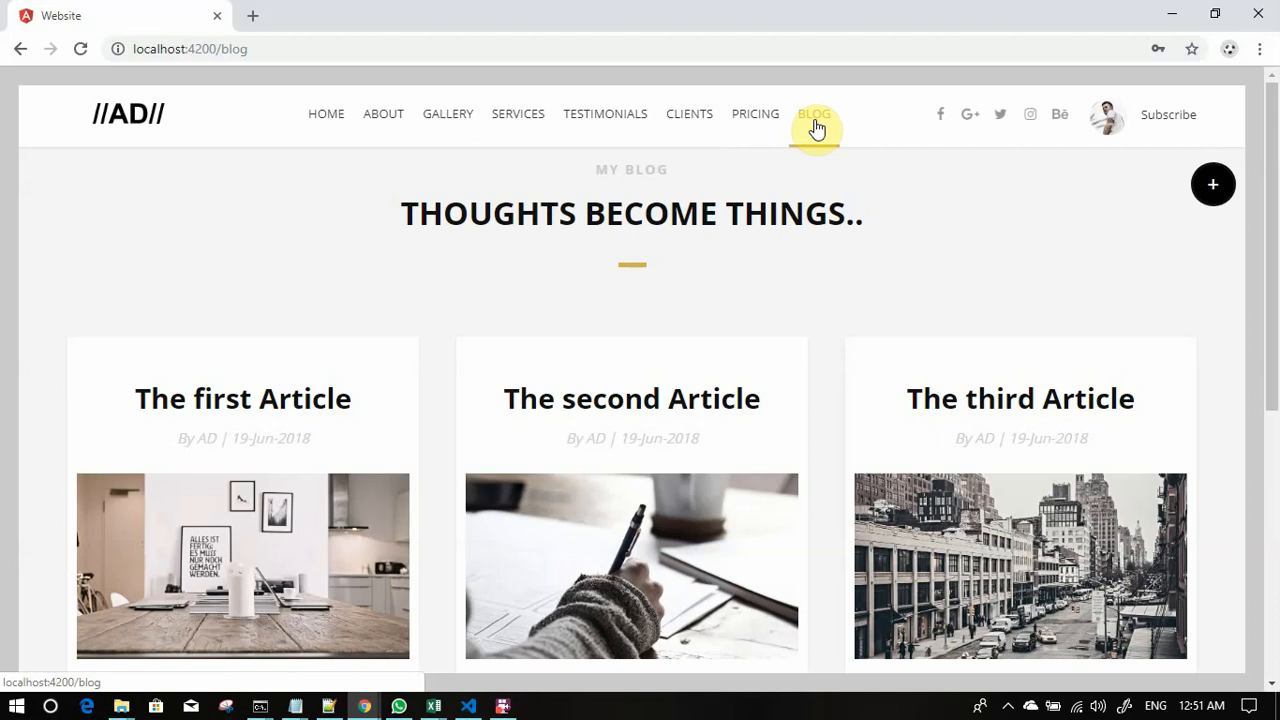
mouse_move(755, 113)
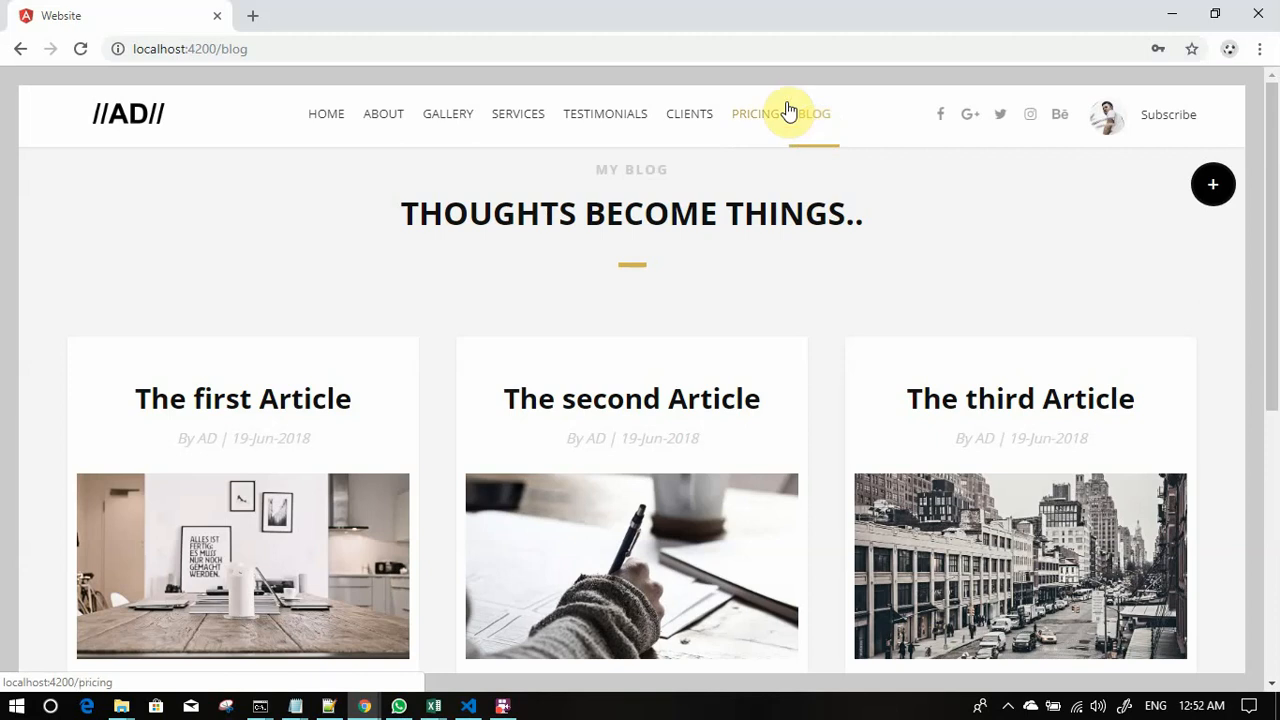